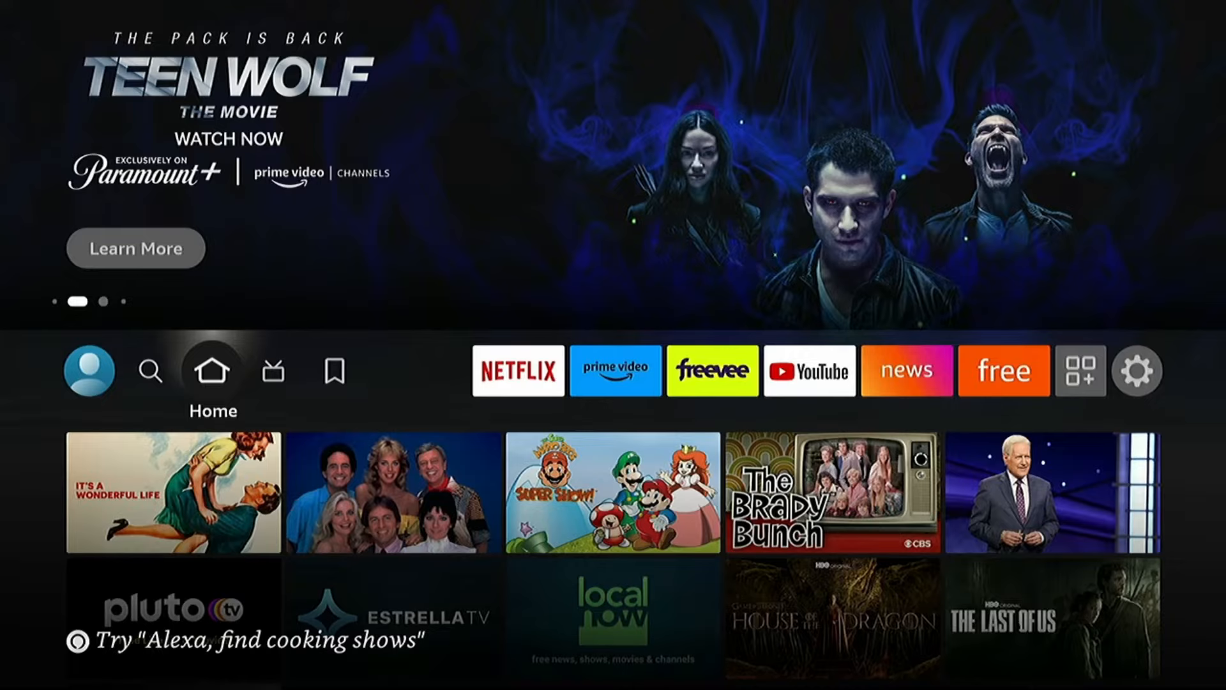
Step: Move along the top menu bar to the gear icon and open Fire TV Settings
left_click(809, 371)
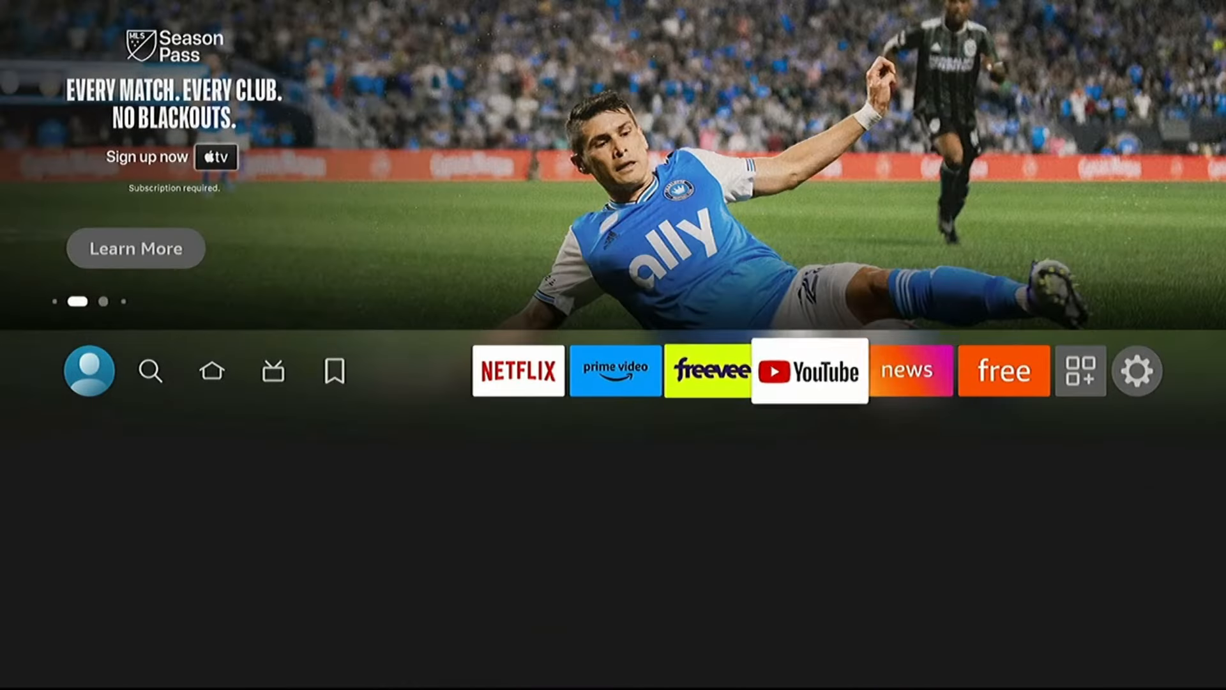
left_click(1136, 370)
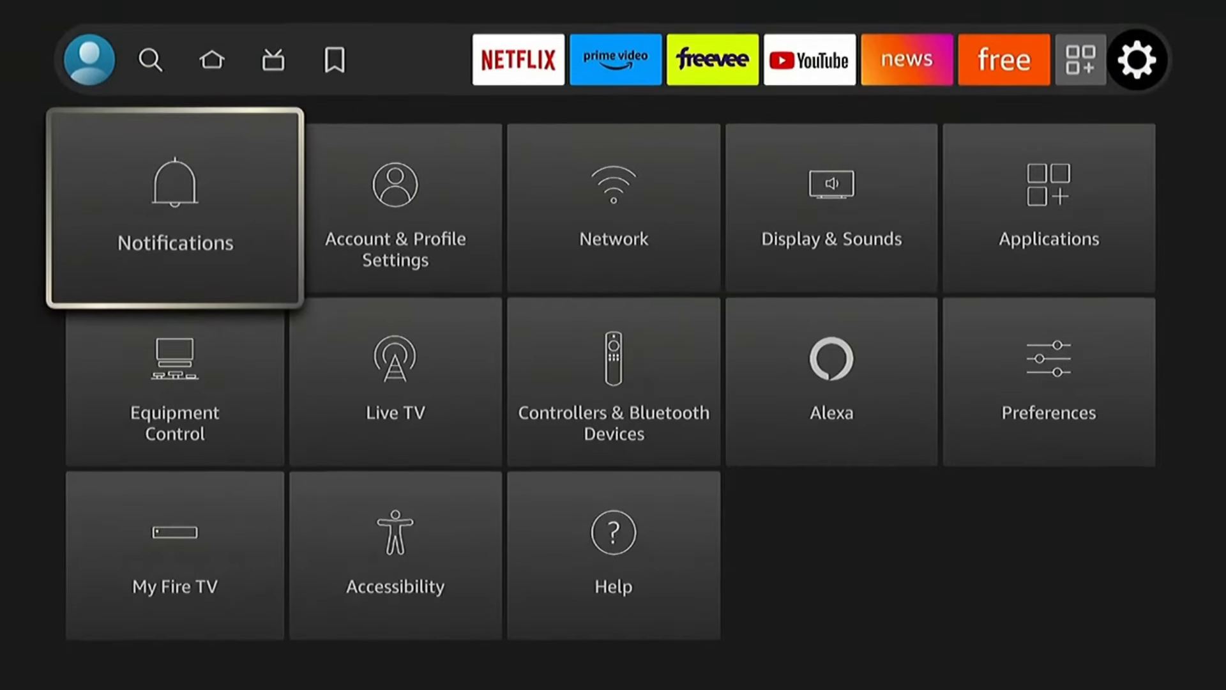
Step: Go to Display & Sounds audio options and open the Surround Sound output choices
left_click(830, 207)
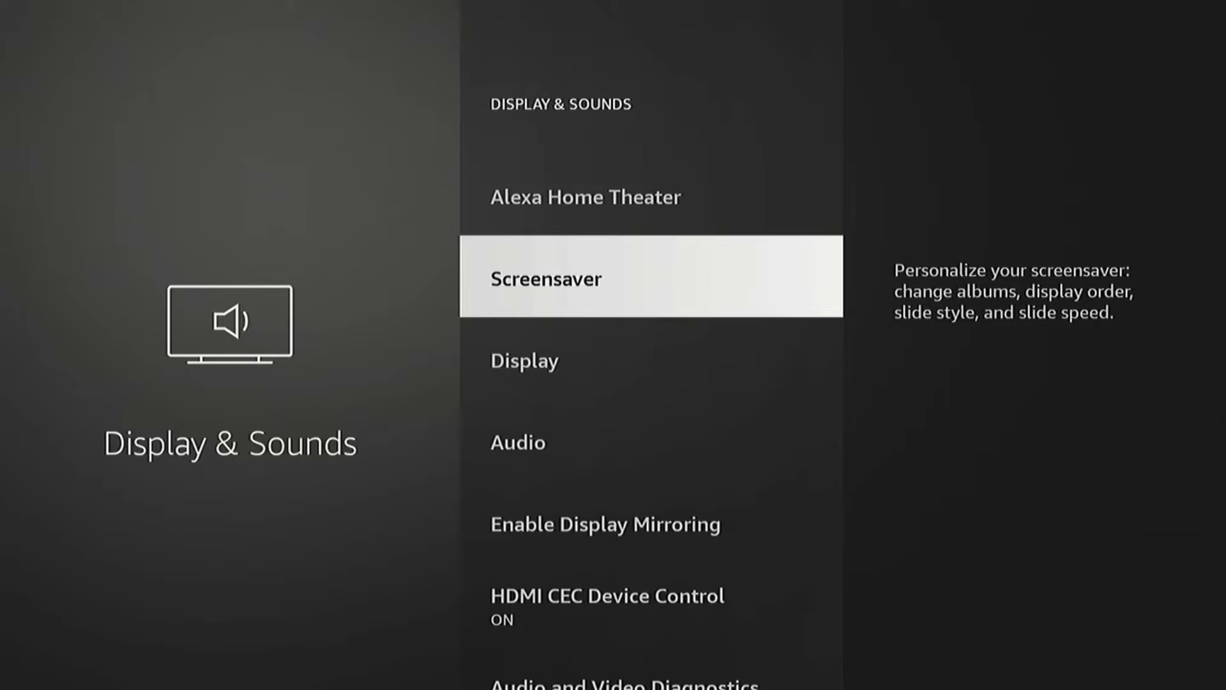
scroll("down", 3)
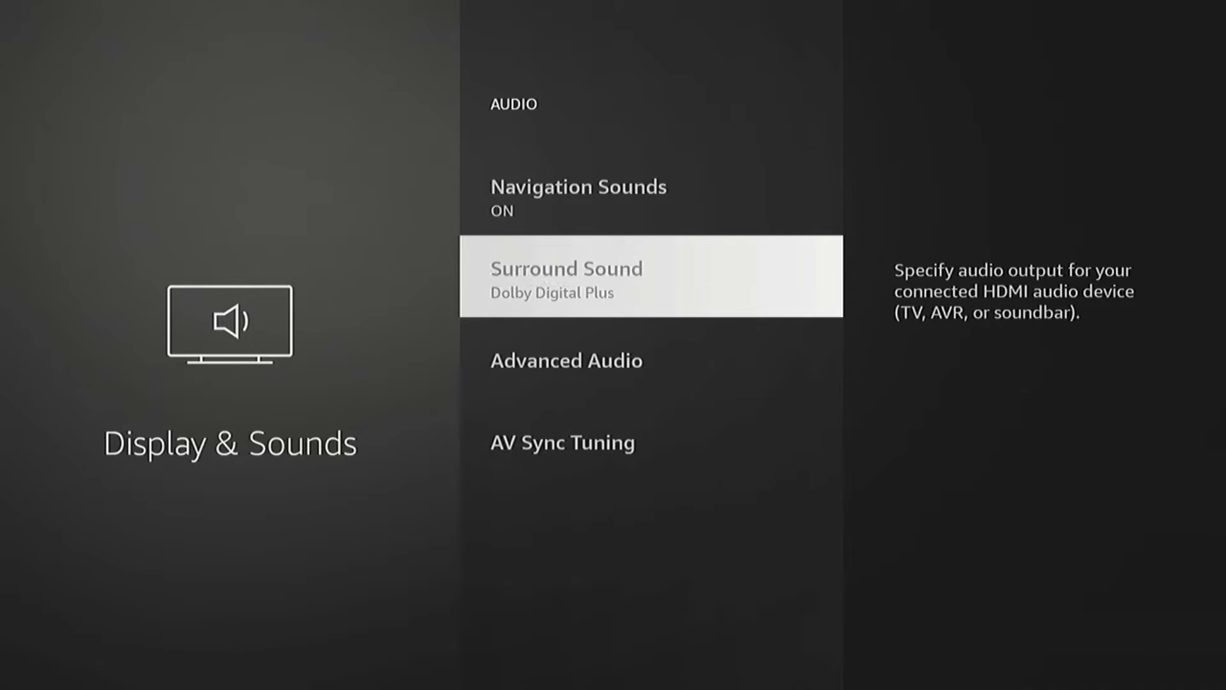
left_click(648, 275)
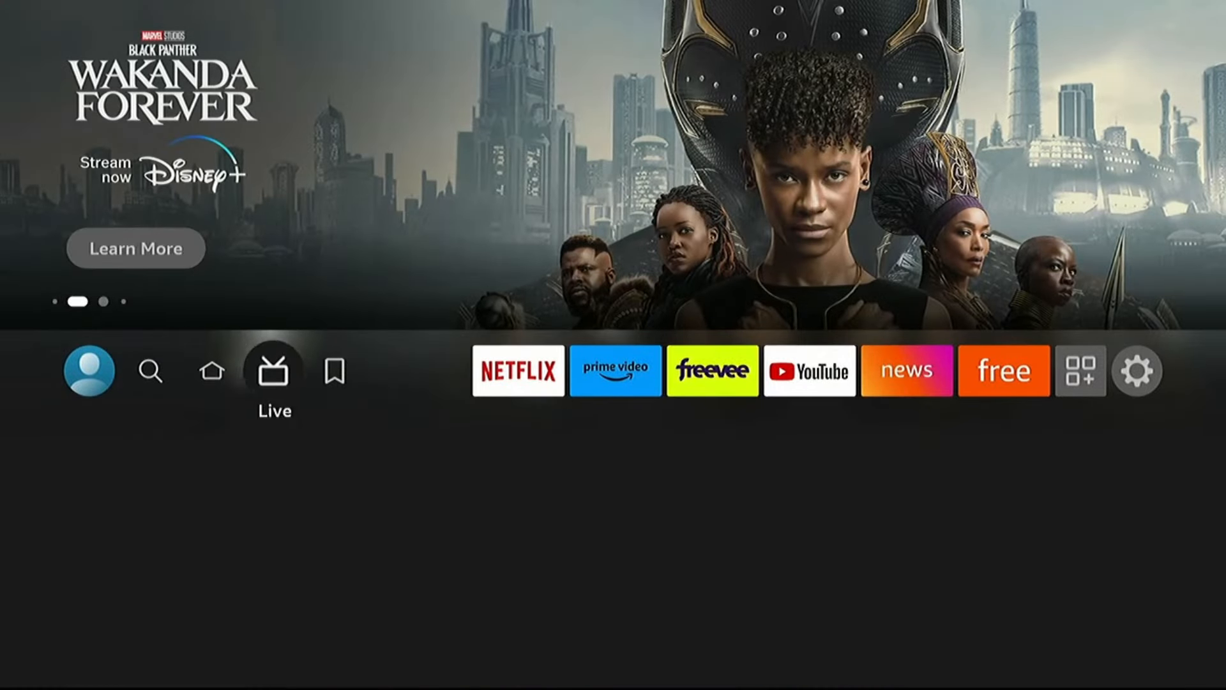
Step: Open Your Apps & Channels and start the Peacock app
left_click(1080, 370)
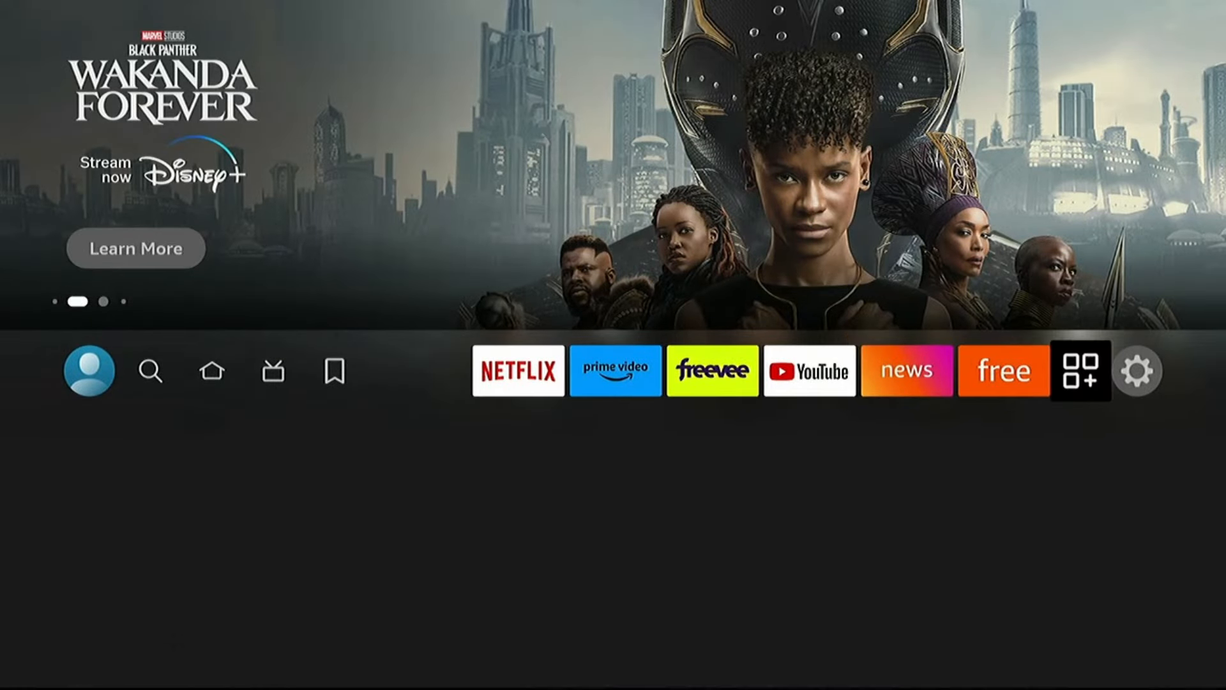
left_click(1080, 370)
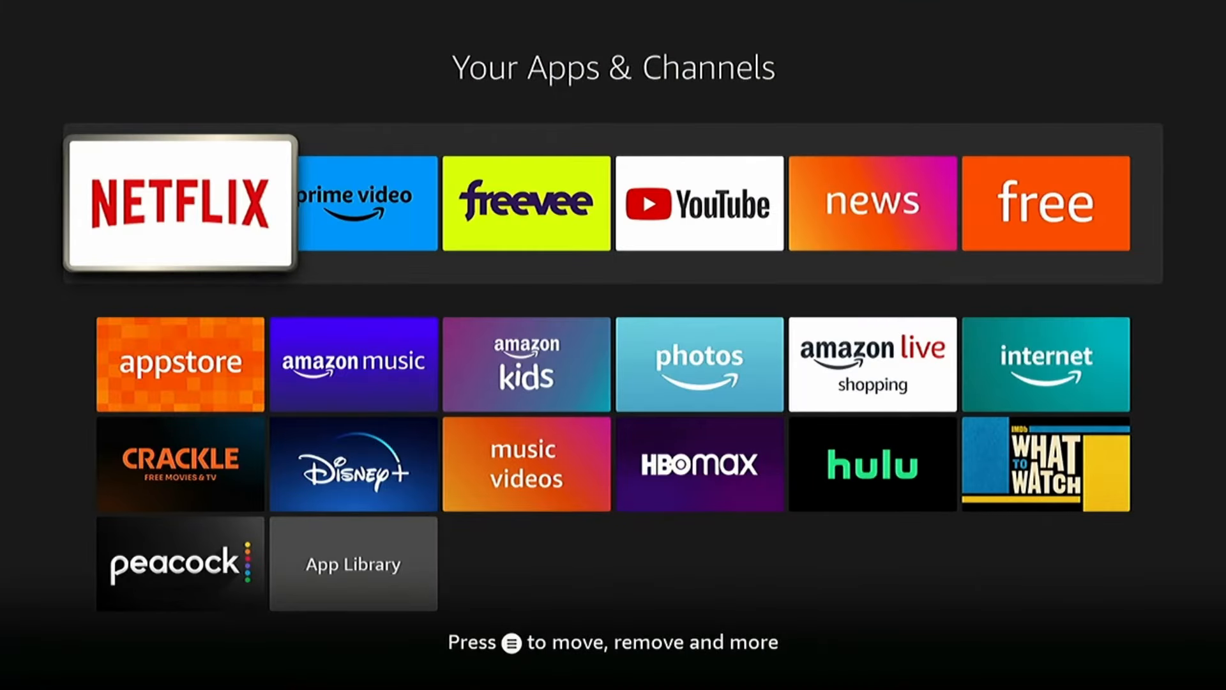
left_click(178, 564)
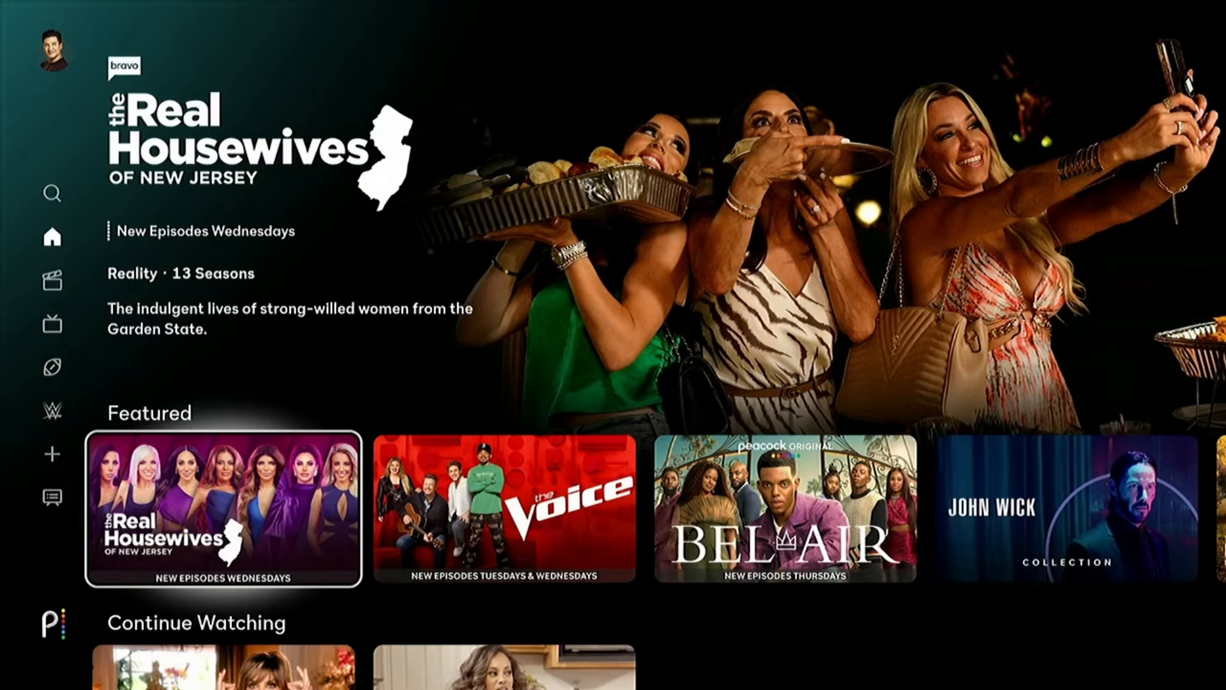
Step: Open the John Wick Collection in the Featured row and play the first John Wick movie
scroll("right", 3)
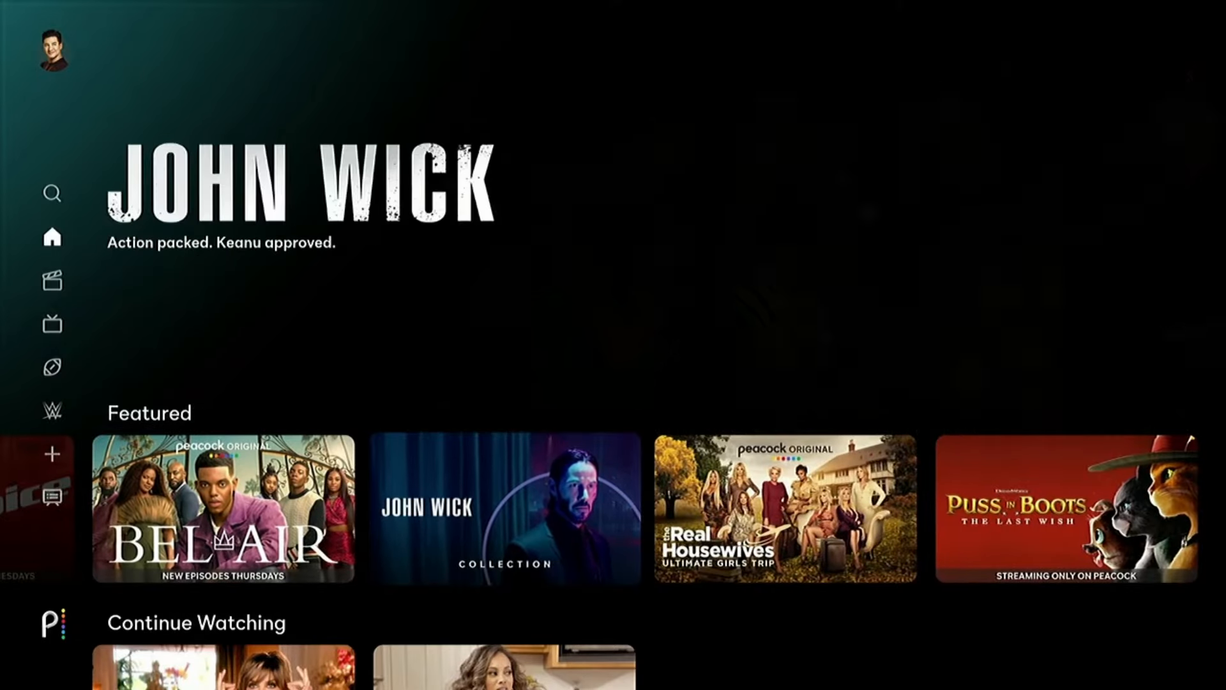
left_click(504, 509)
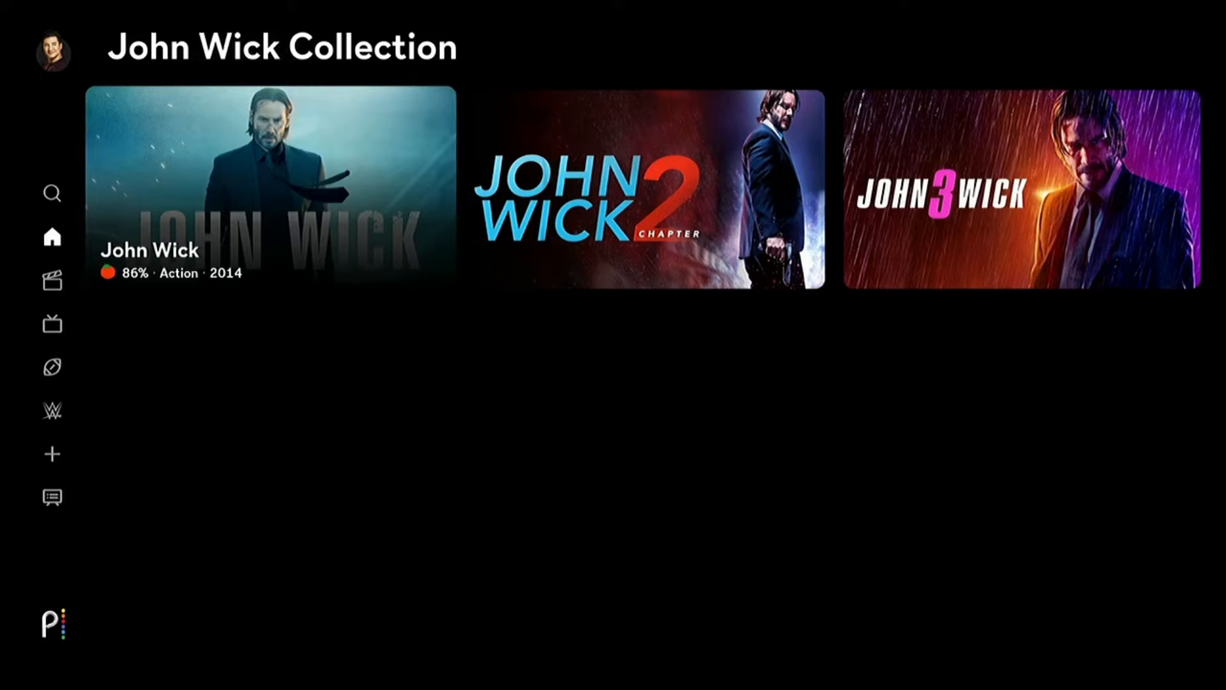
left_click(268, 195)
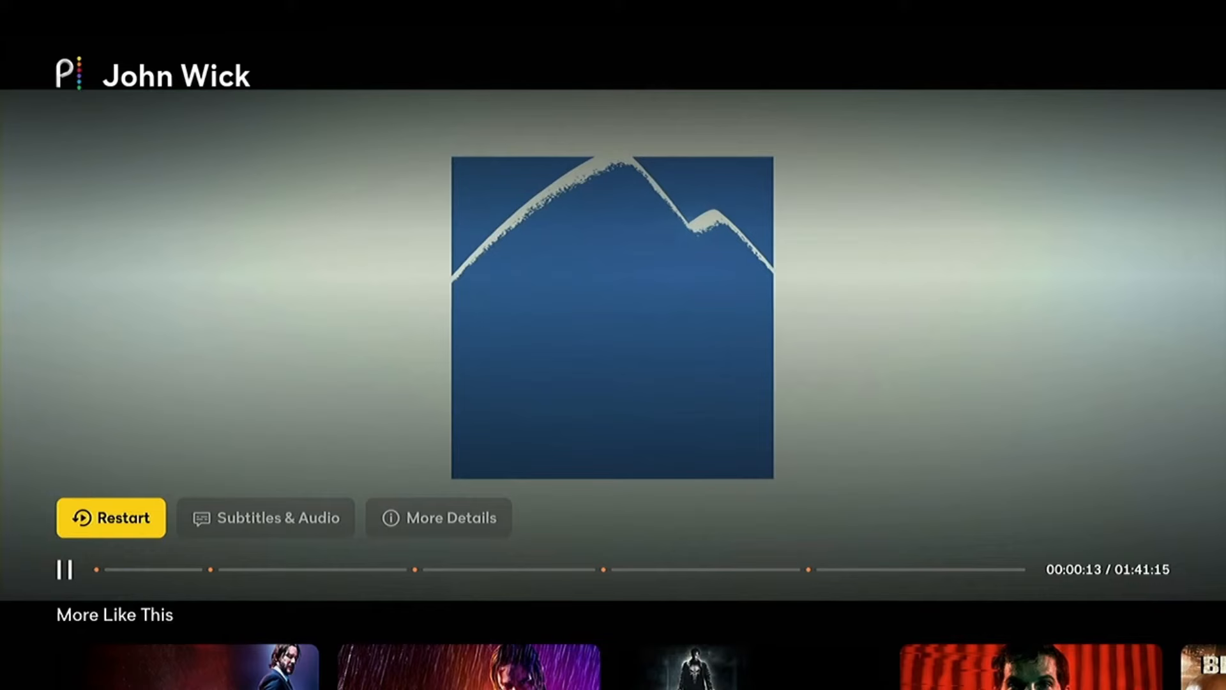
Step: Bring up the Subtitles & Audio track choices for John Wick
left_click(265, 517)
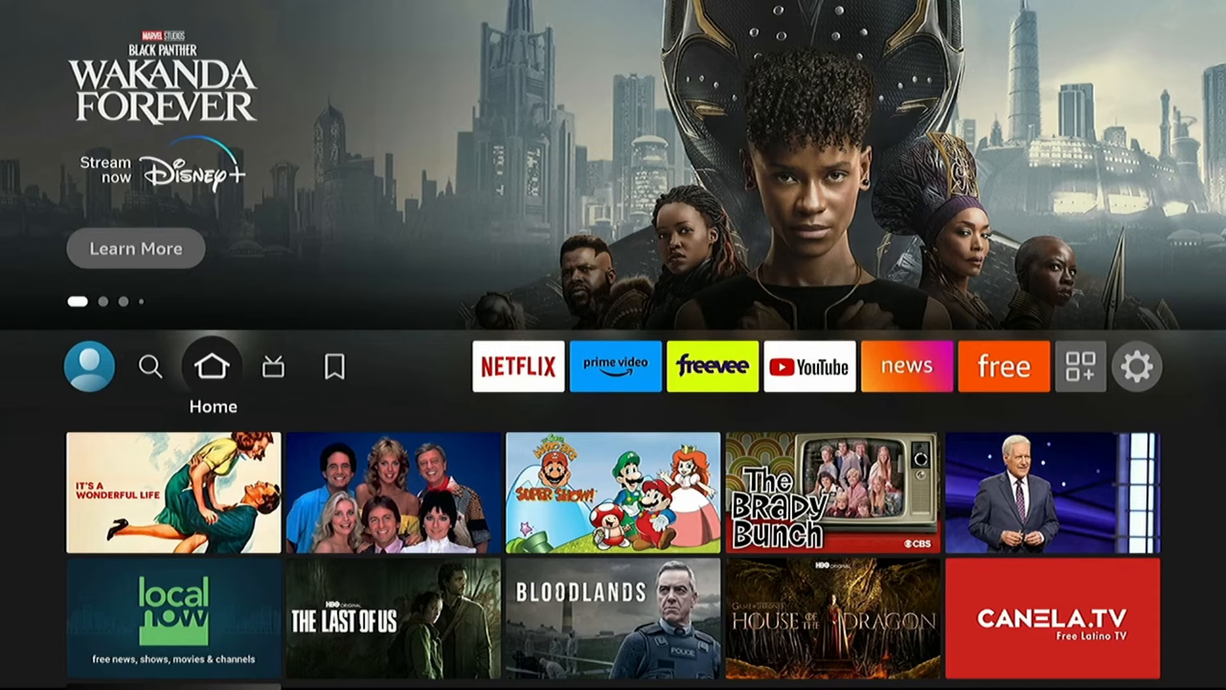
Step: Navigate Settings > Display & Sounds to Advanced Audio and review the Volume Leveler toggle
left_click(711, 365)
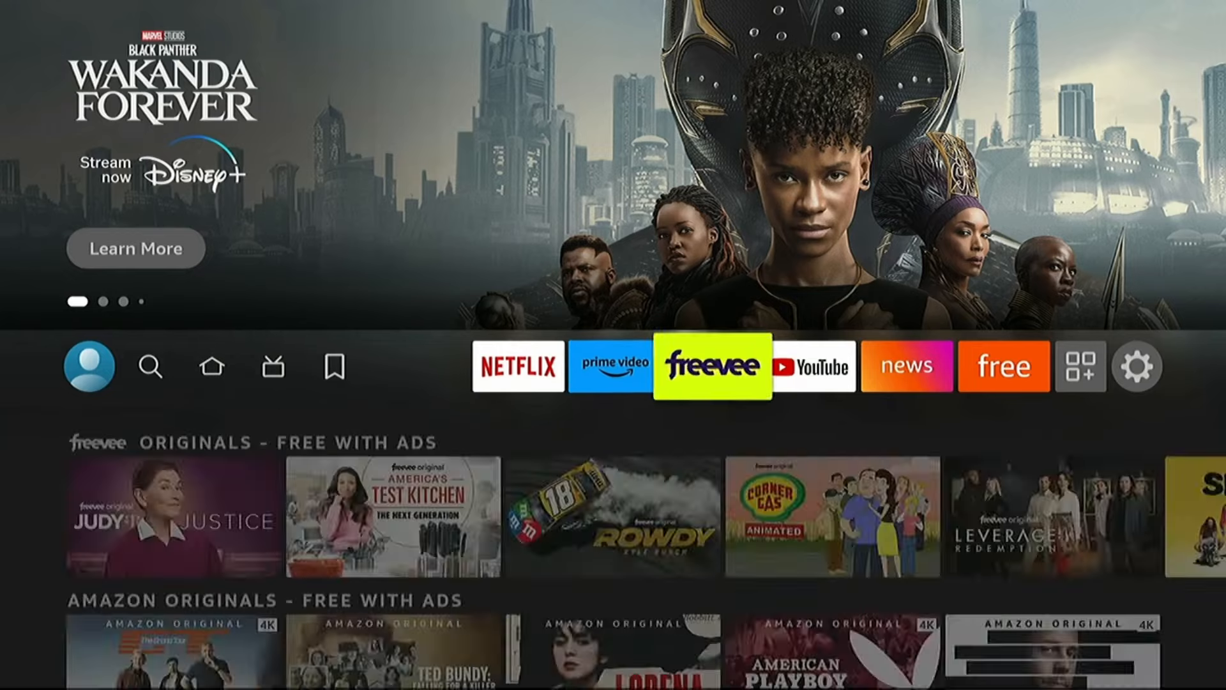
left_click(1138, 366)
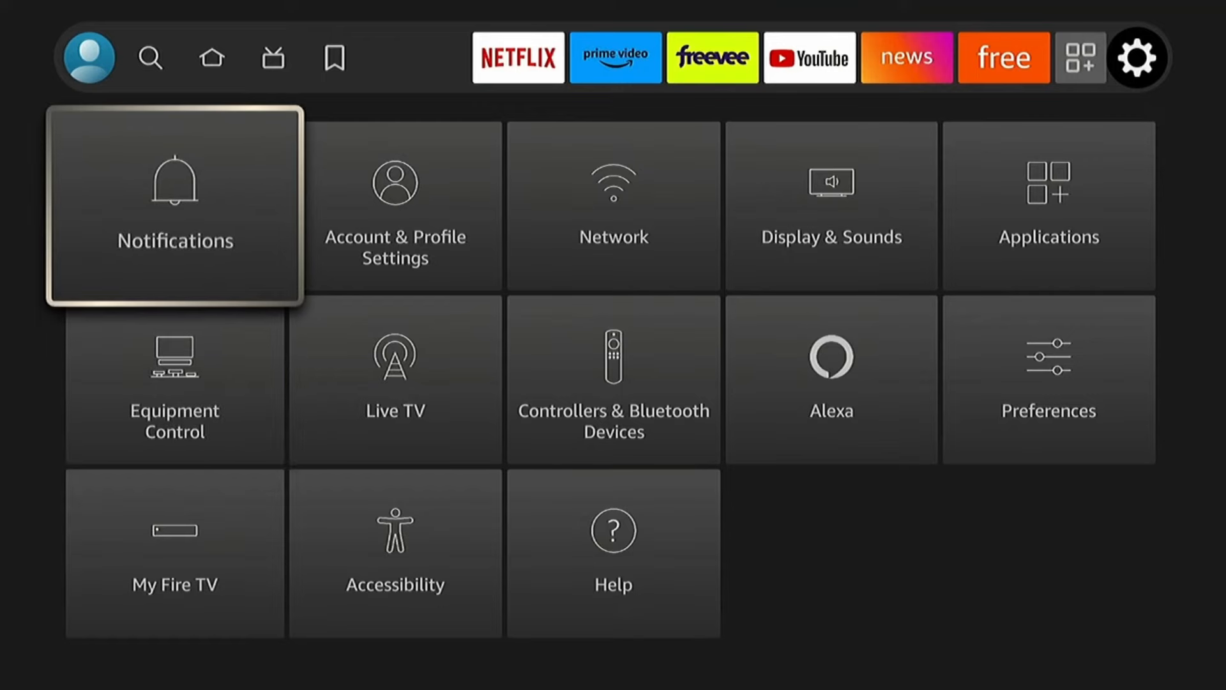
left_click(830, 206)
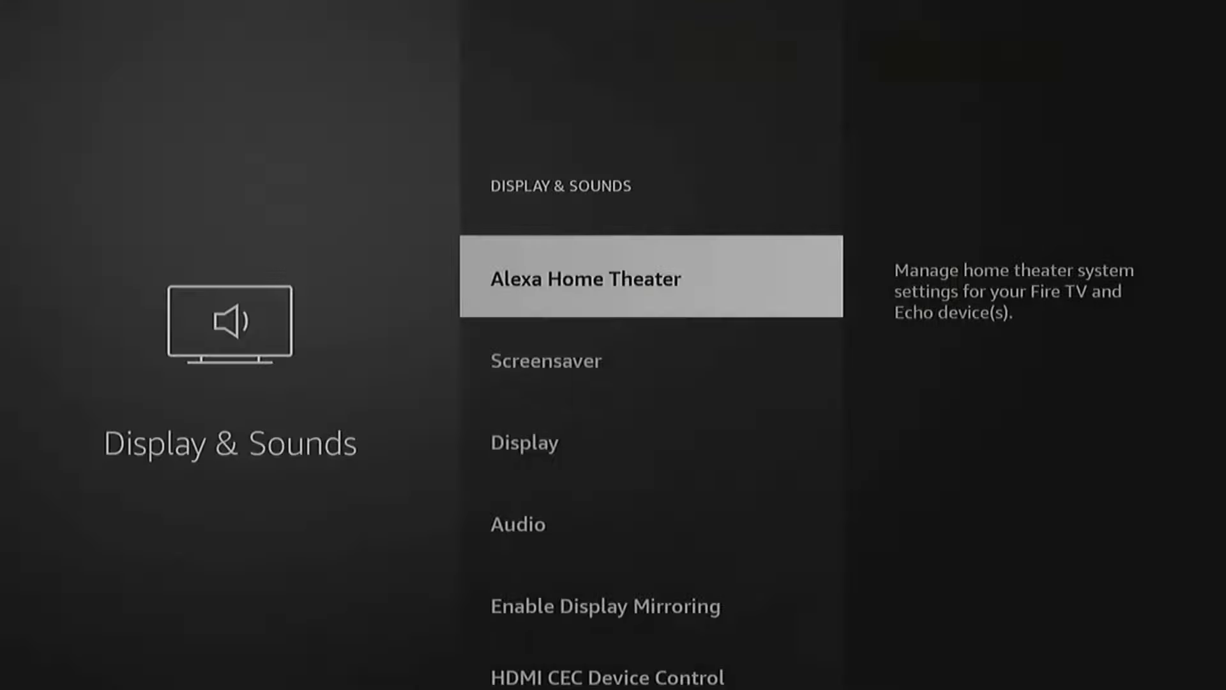
scroll("down", 3)
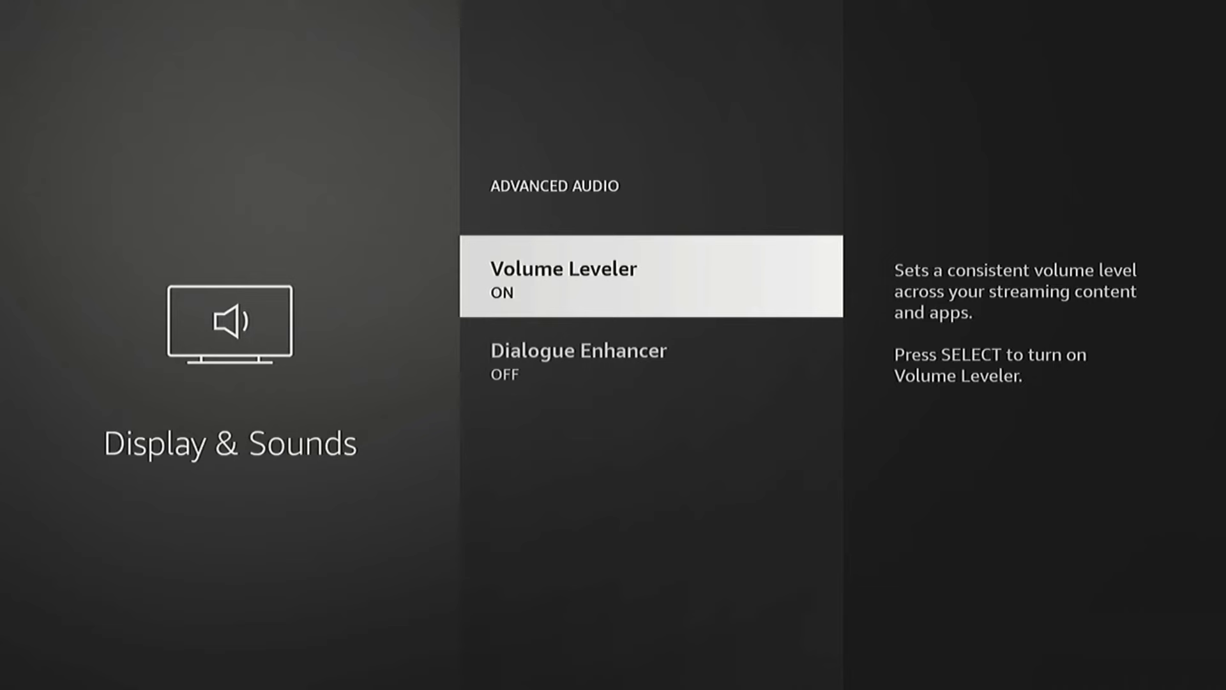
left_click(651, 276)
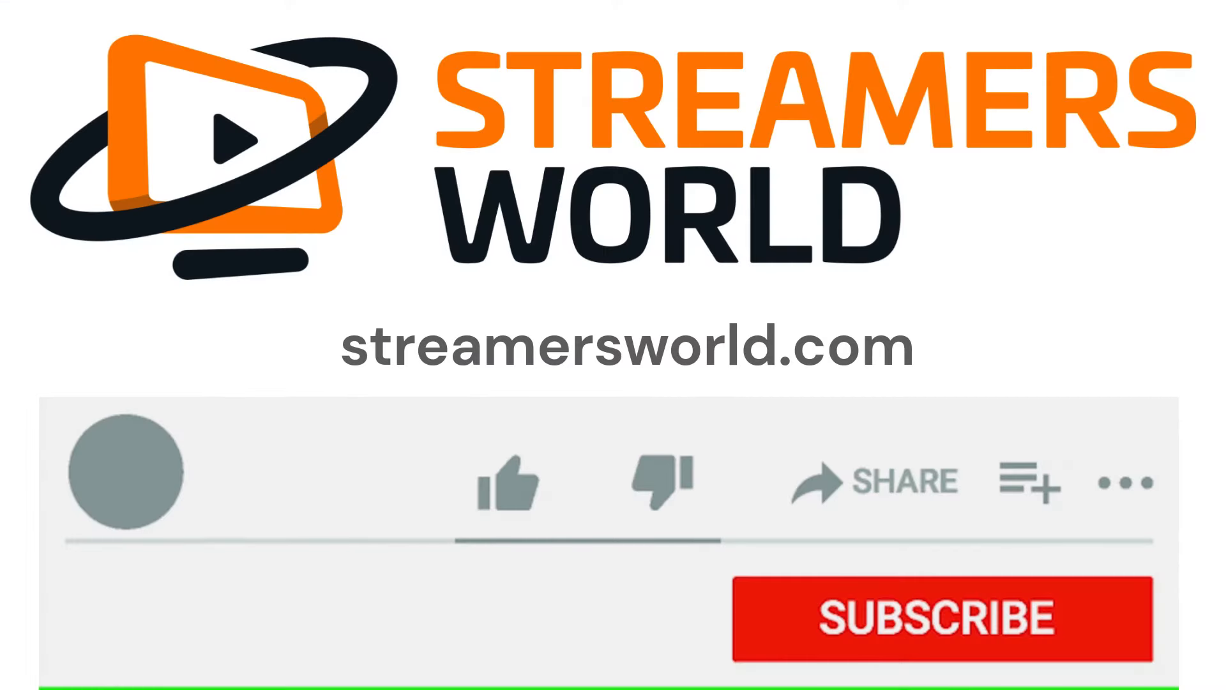
left_click(508, 481)
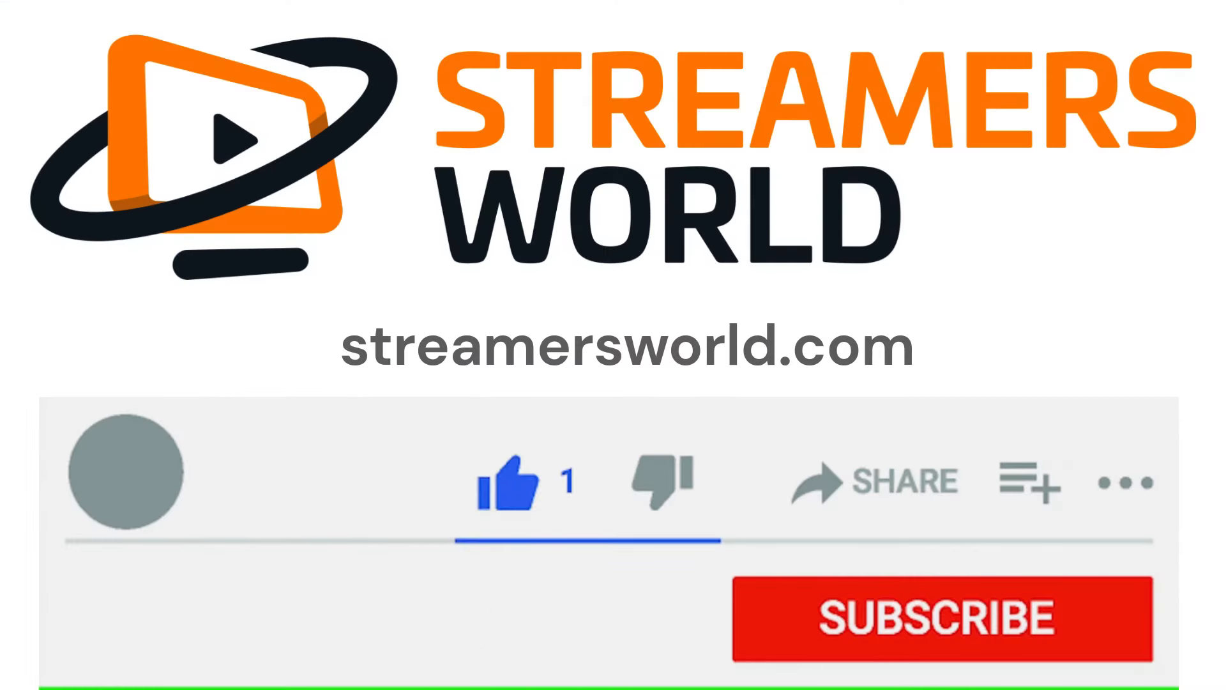
left_click(943, 617)
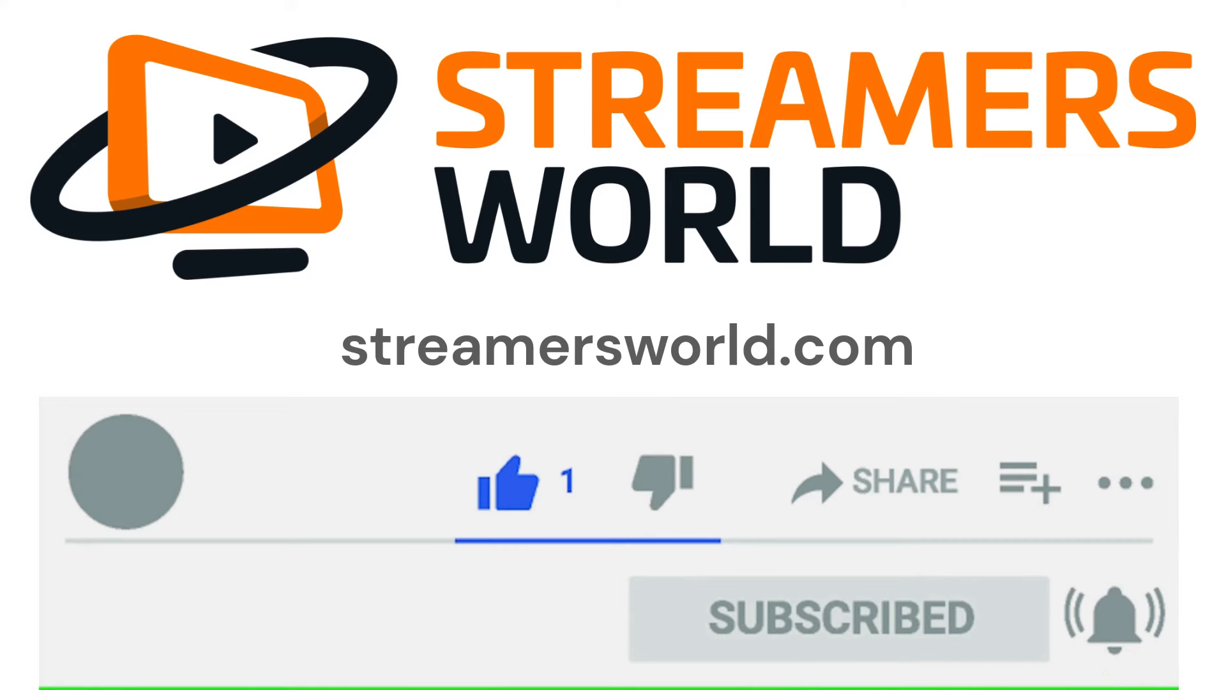